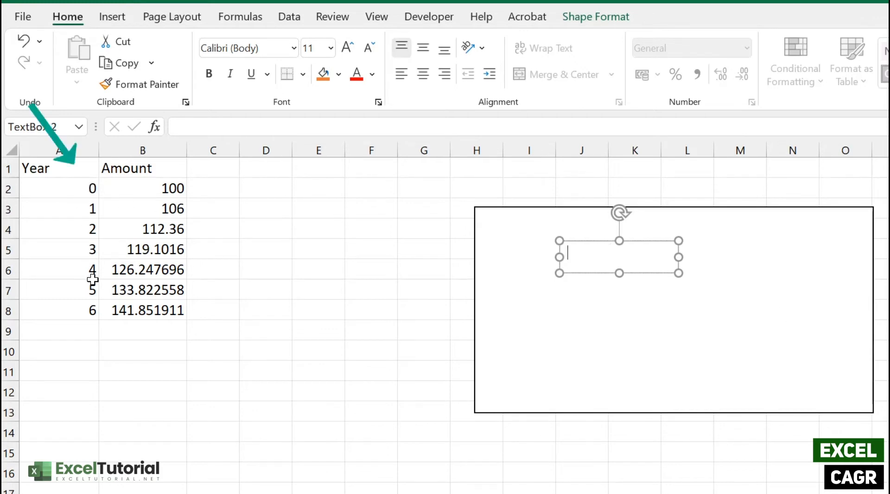
mouse_move(154, 307)
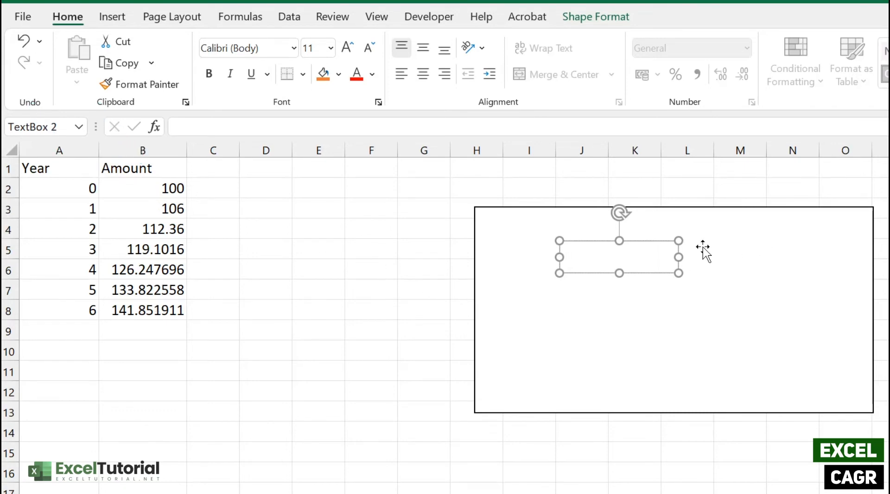
mouse_move(655, 277)
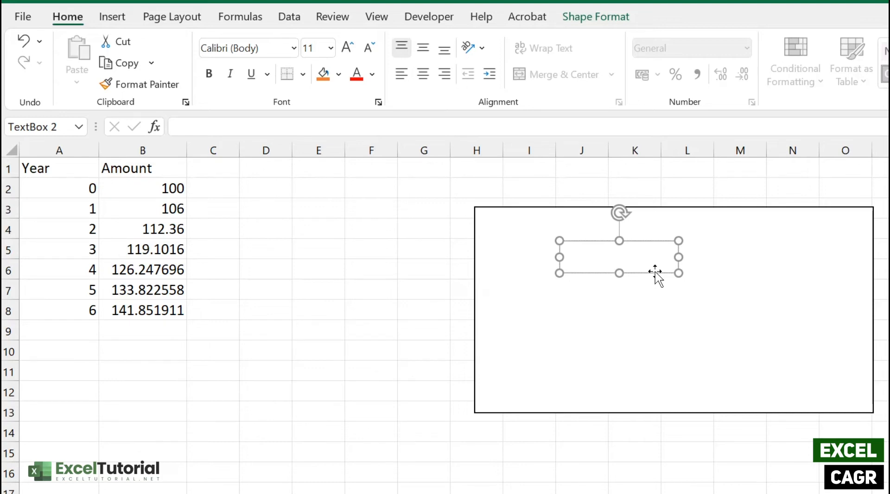
Type 'End = start * (1 +' as the start of the growth equation.
text(End)
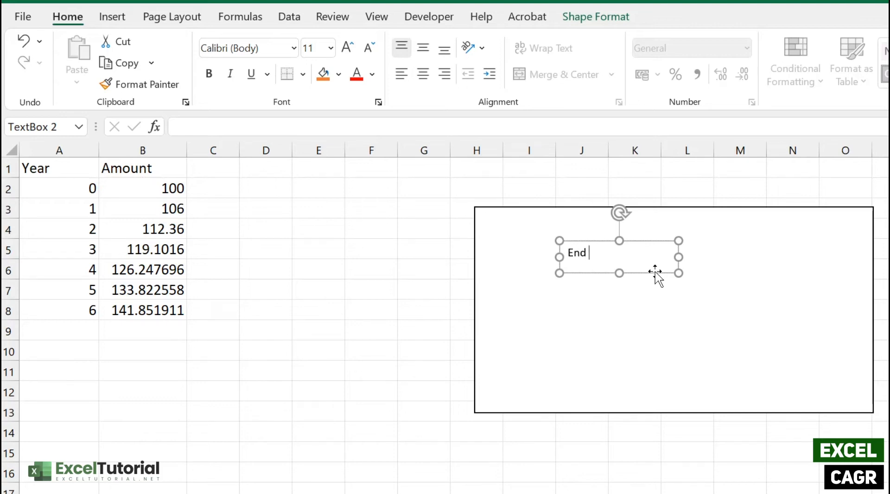
text(=)
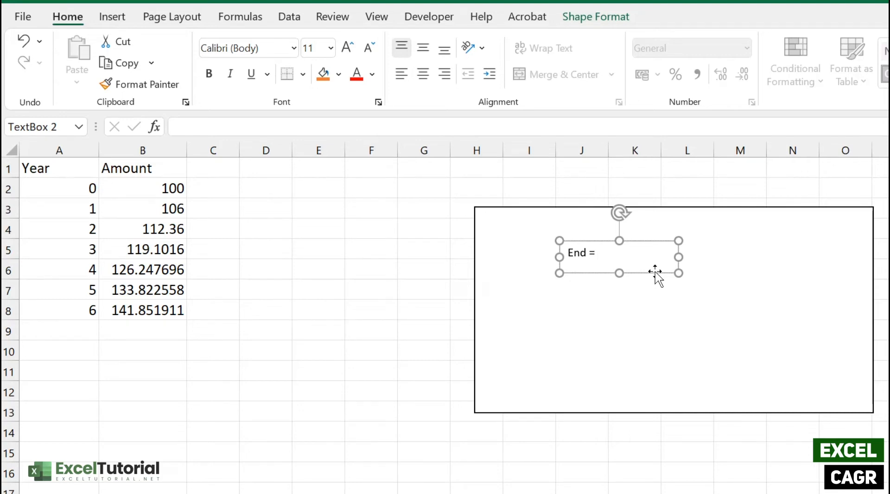
click(595, 253)
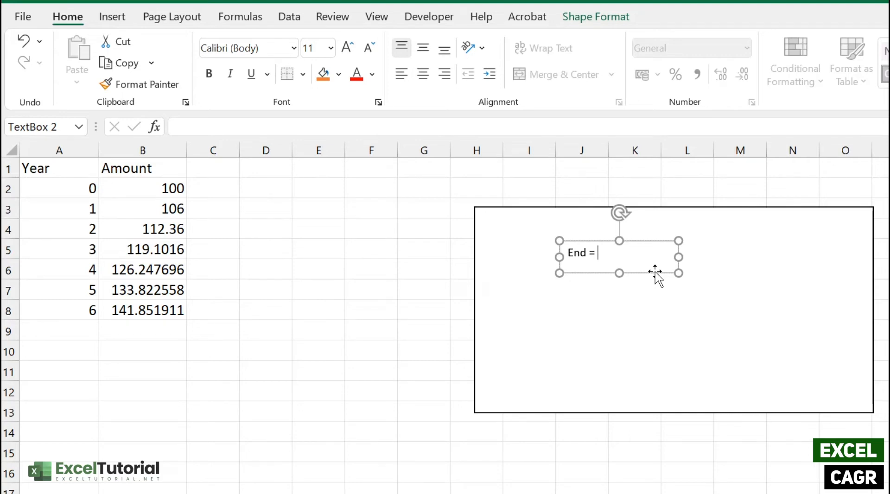
text(start)
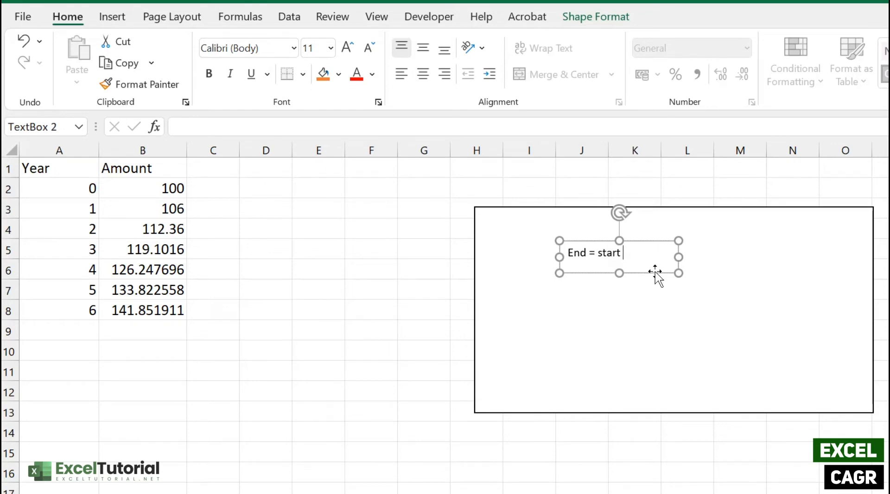
text(* ()
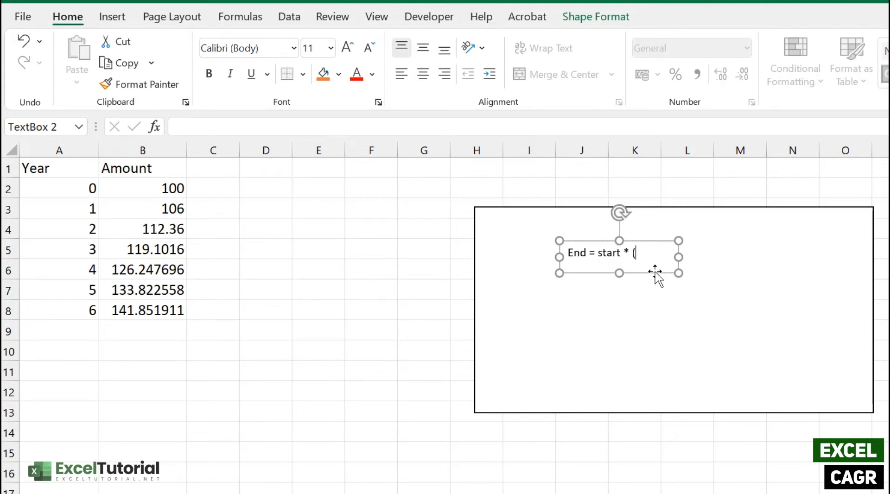
text(1 +)
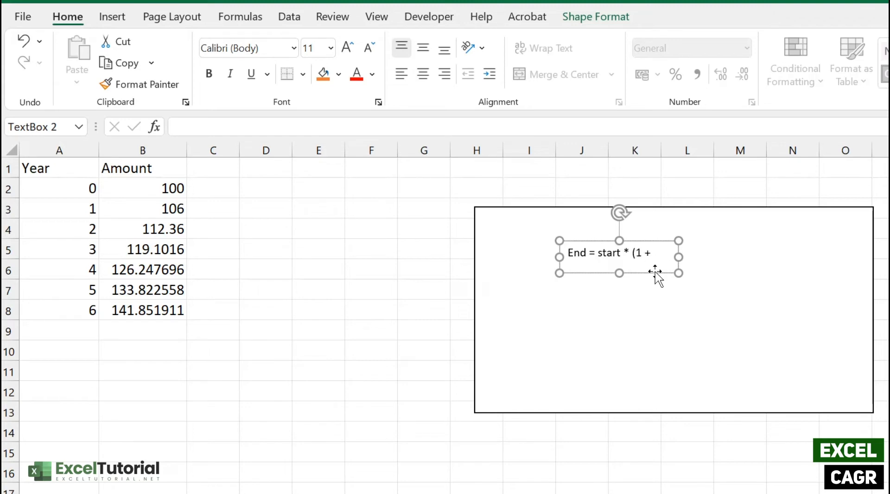
text(r/100)
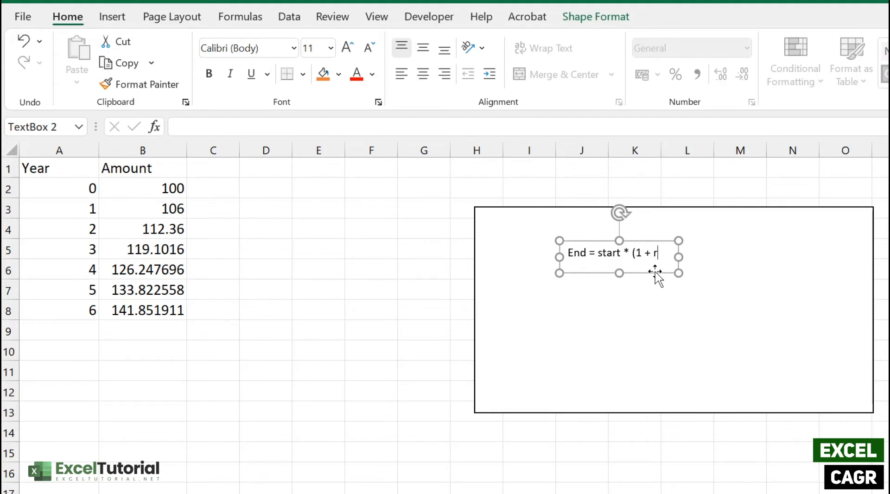
Finish the equation with 'CAGR)^n', fixing the stray letter, and begin a new line.
text(CAGRE)
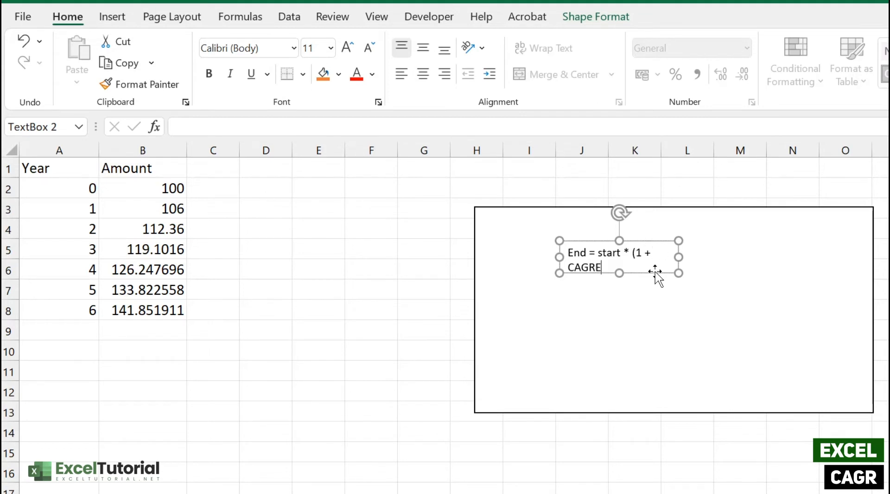
key(Backspace)
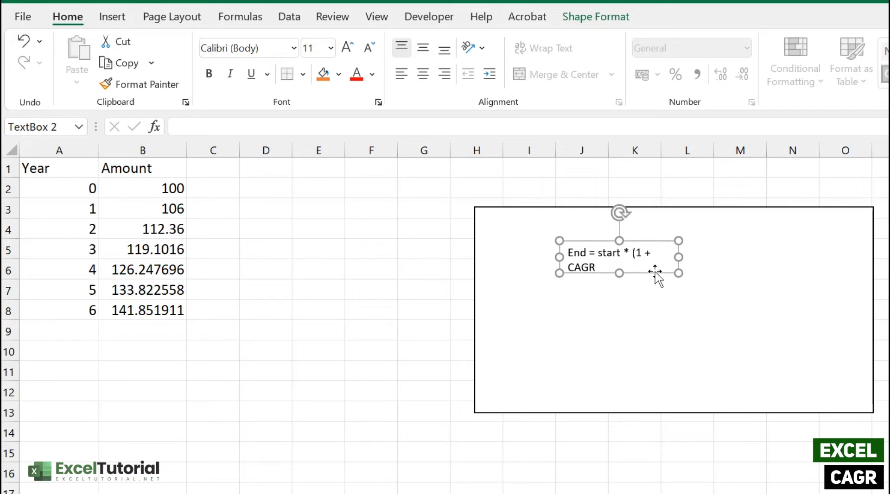
text())
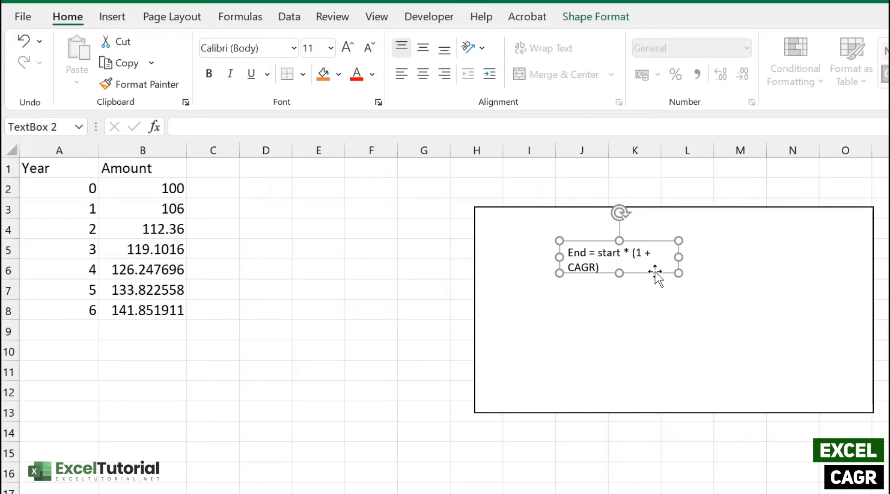
click(599, 268)
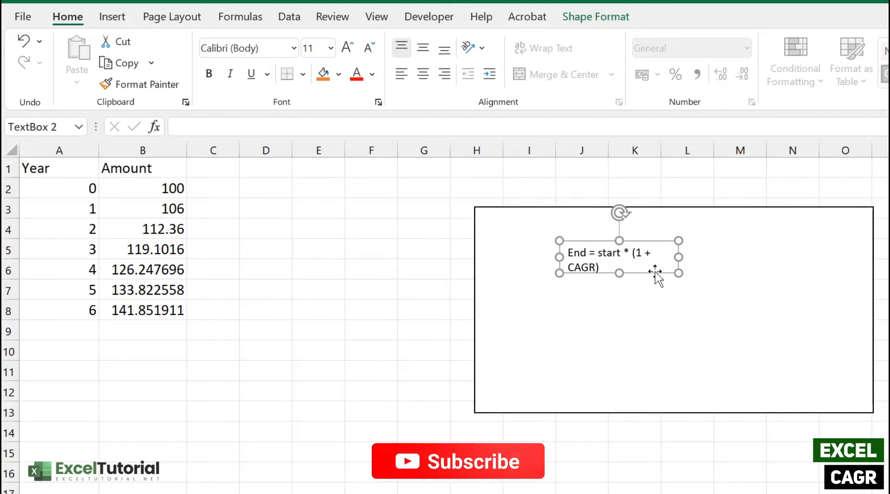
text(^n)
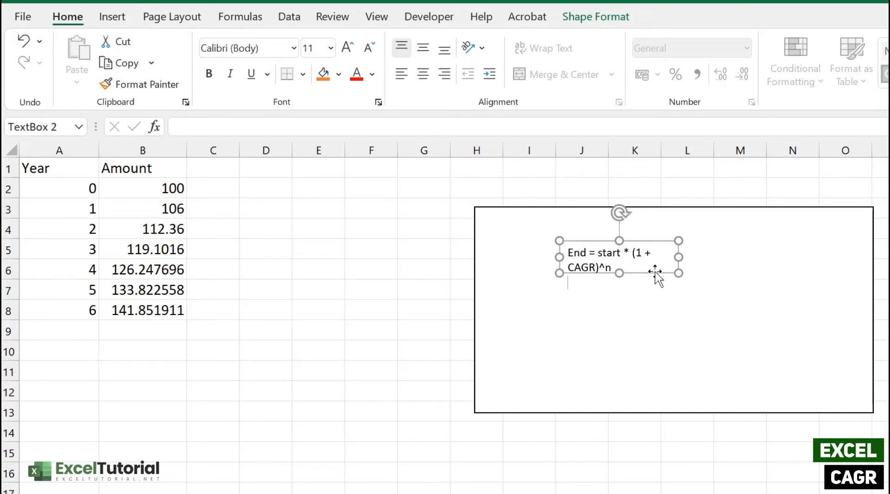
text(end)
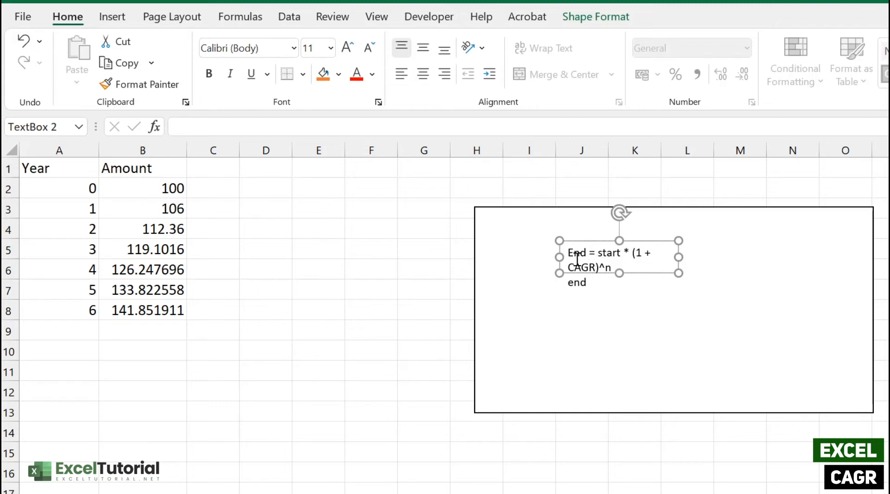
Type the second line 'end/start = (1+cagr)^n' under the growth equation.
text(/start)
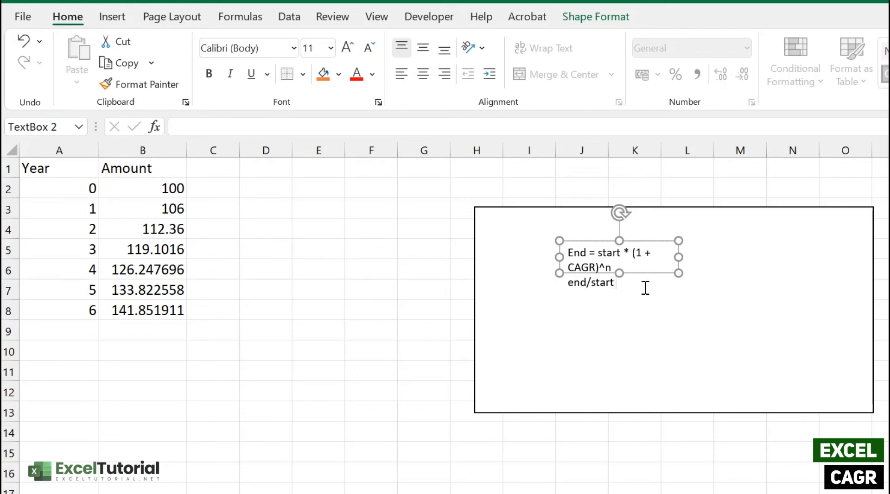
text(= (1+)
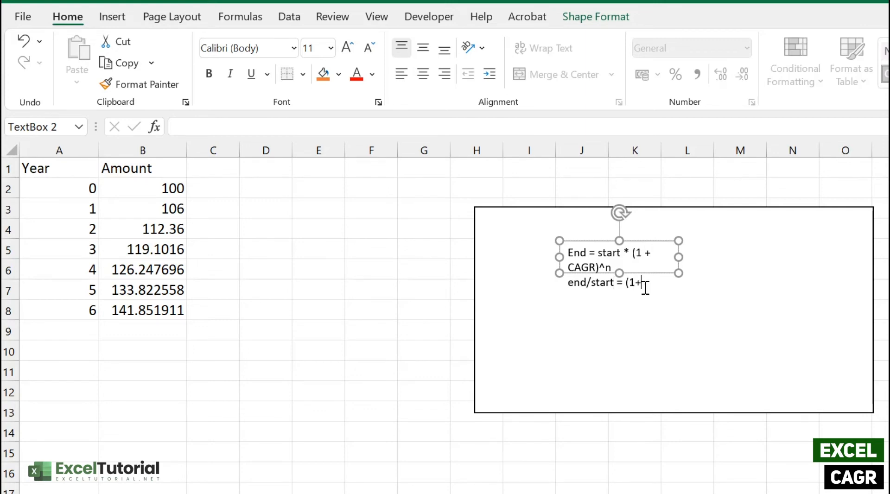
text(cagr))
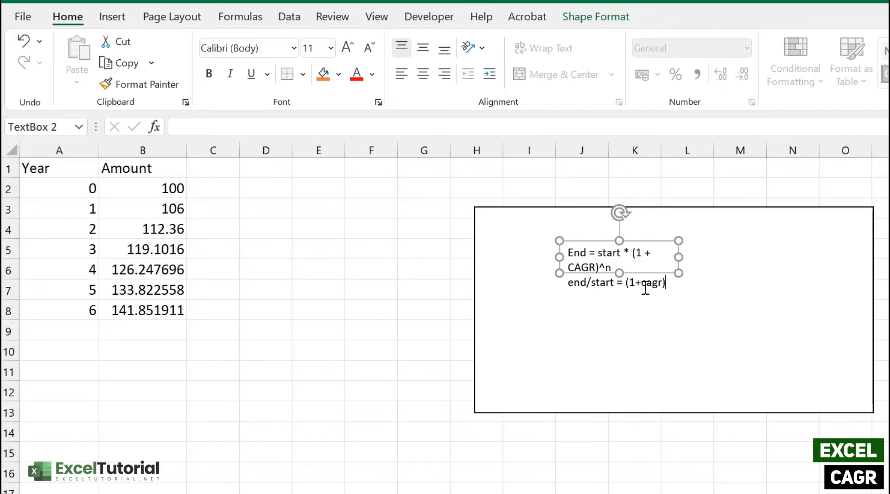
text(^n)
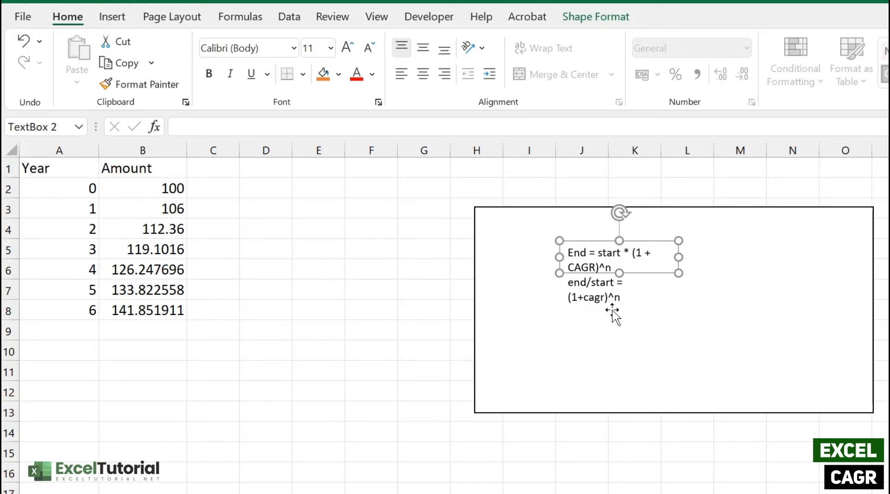
click(619, 299)
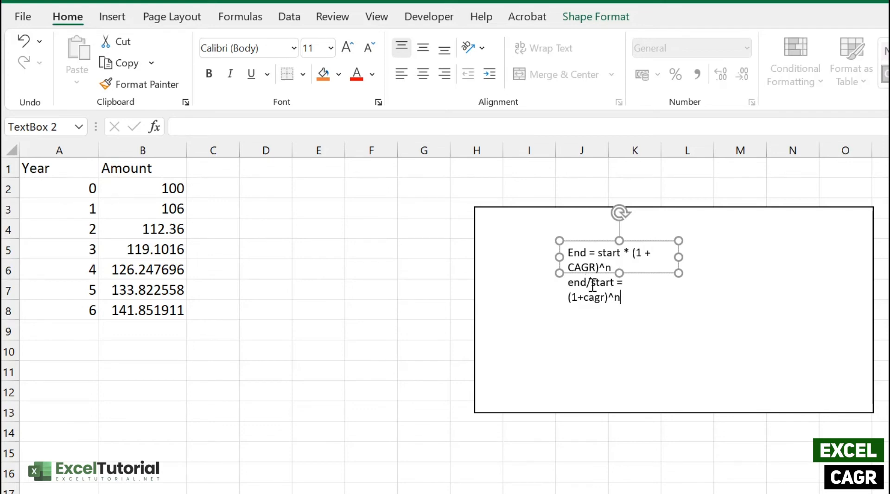
mouse_move(604, 277)
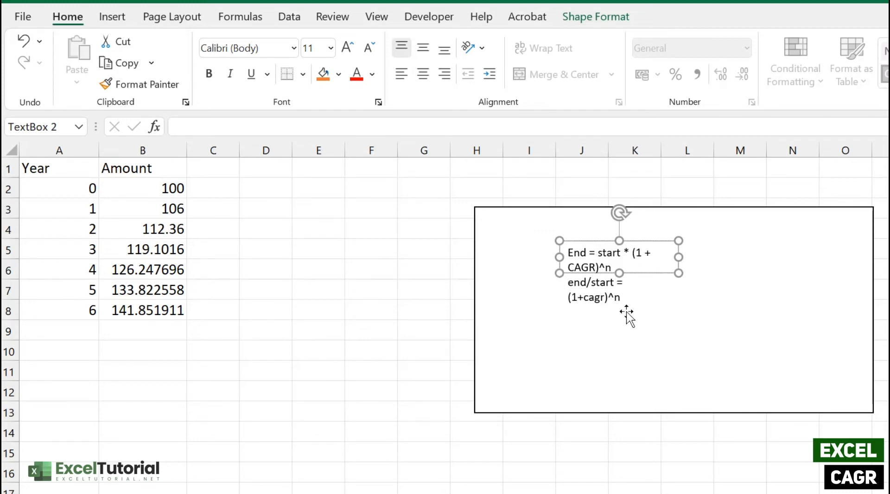
mouse_move(618, 320)
text(()
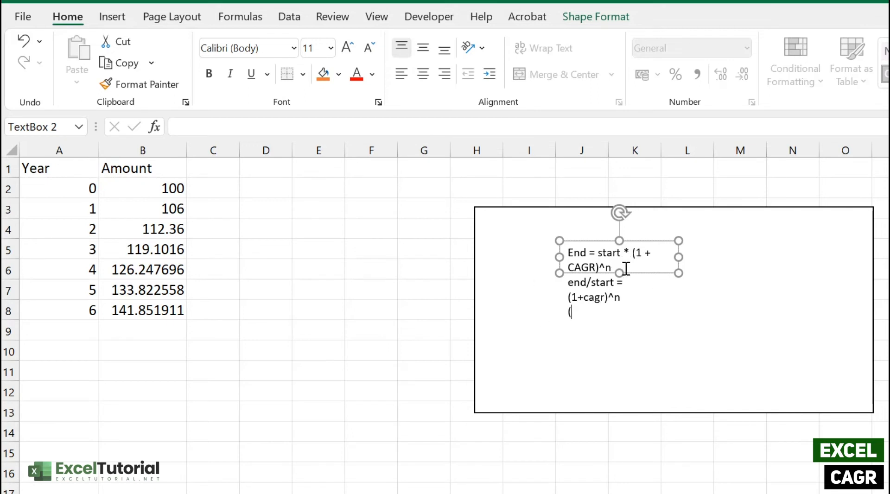
Type the third line '(end/start)^1/n = 1 + cagr' into the text box.
text(end)
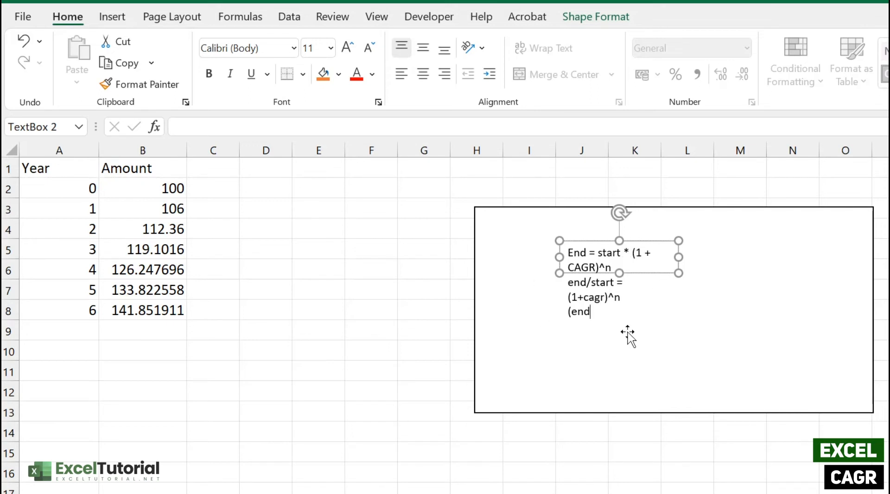
text(/start)^1/)
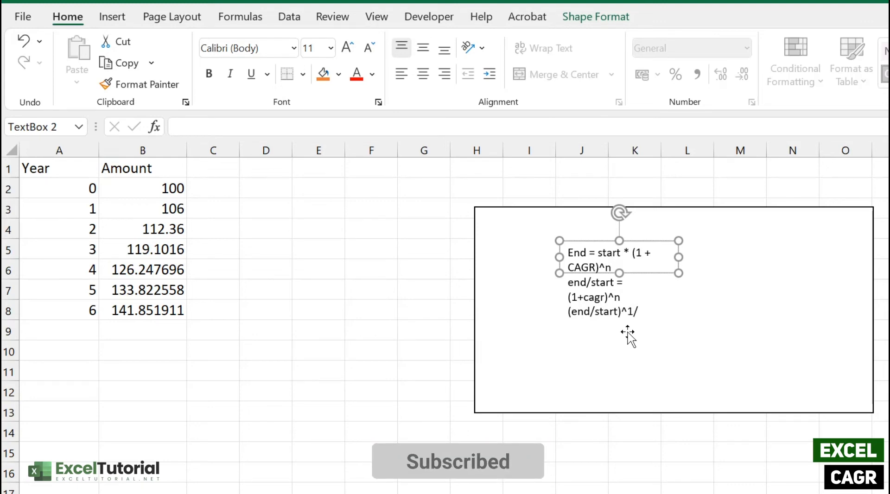
text(n)
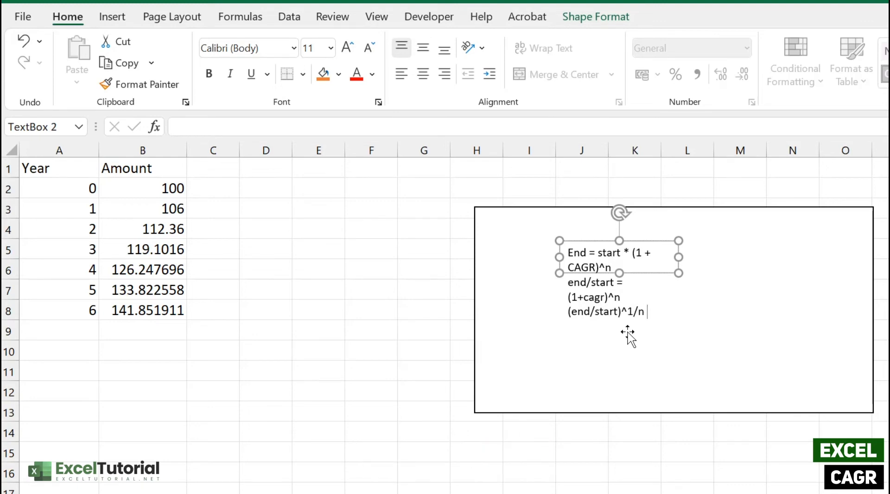
text(= 1 + cagr)
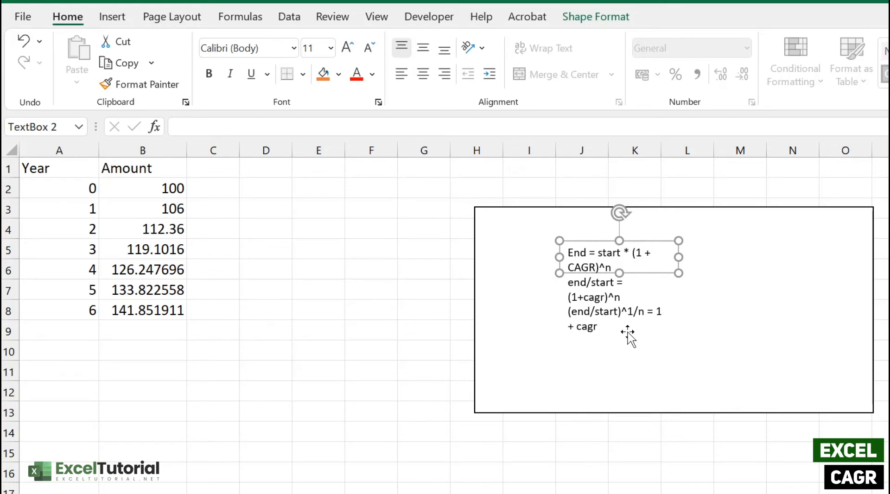
click(596, 326)
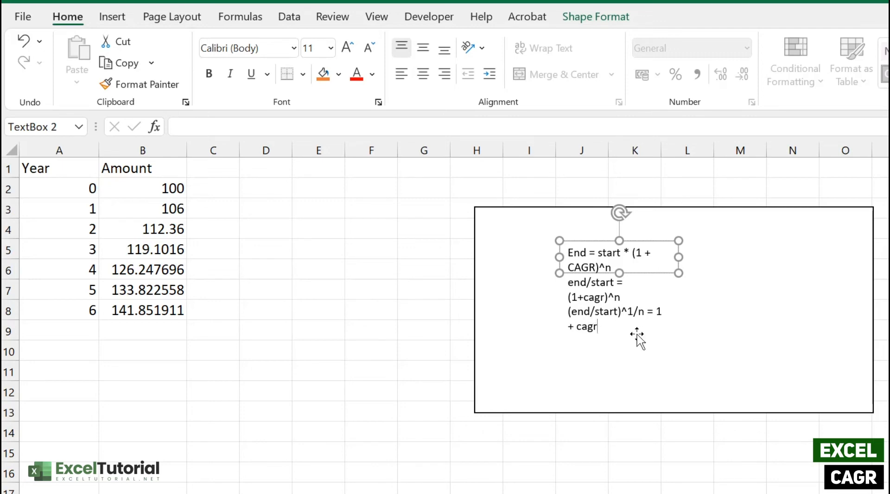
Type the last line '(end/start)^1/n -1 = cagr' and start the CAGR label.
text((end/)
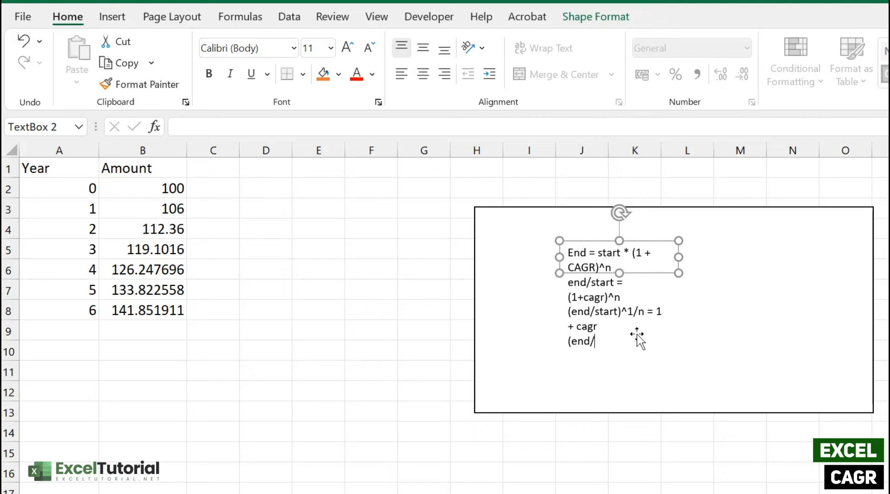
text(start))
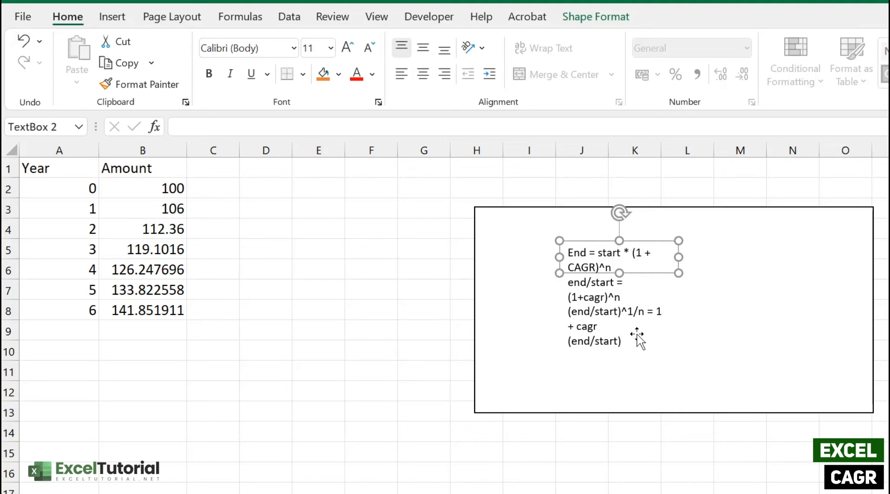
text(^1/n)
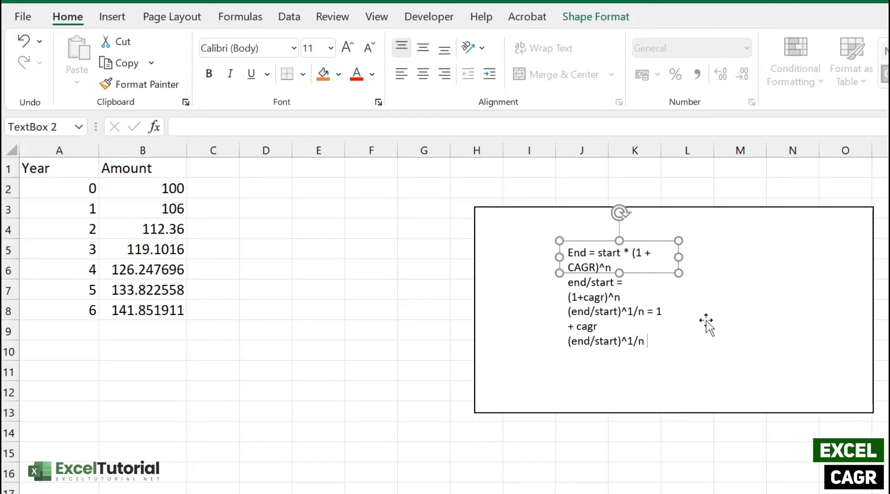
text(-1 =)
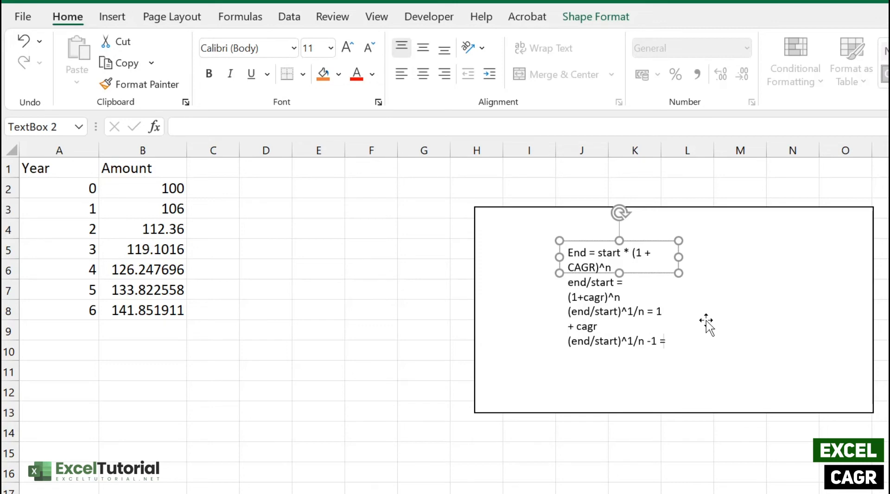
text(cag)
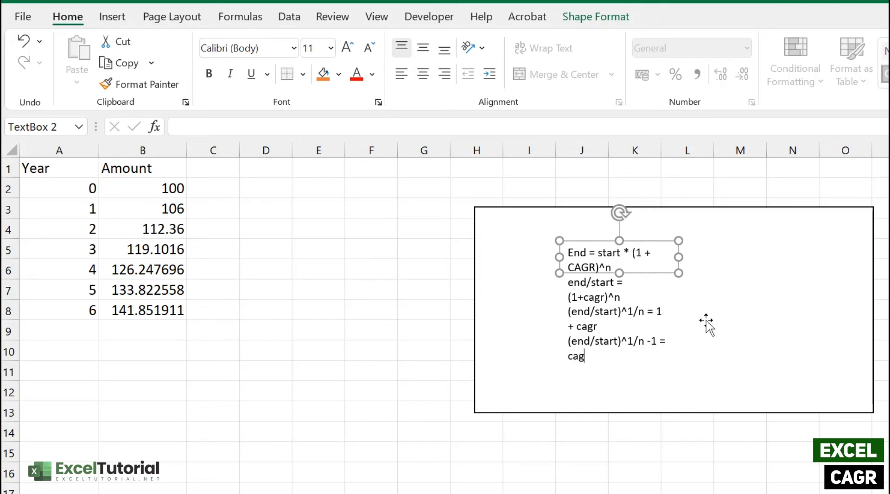
text(r)
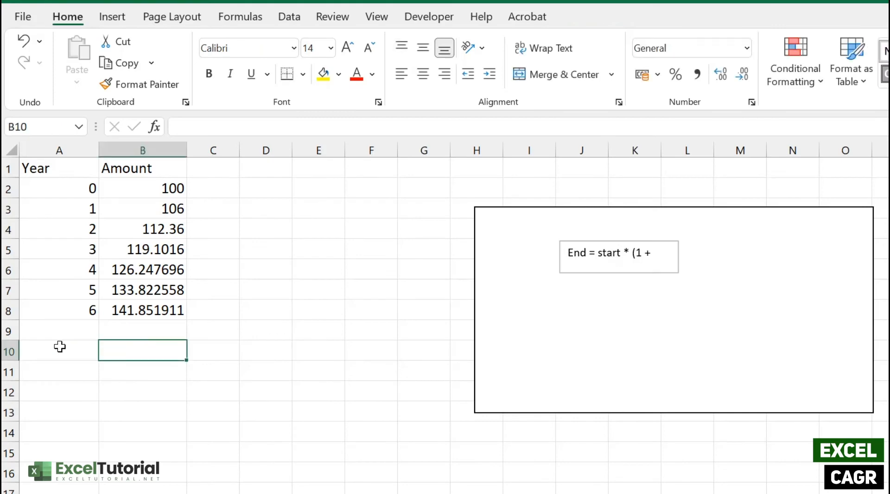
text(CAGR)
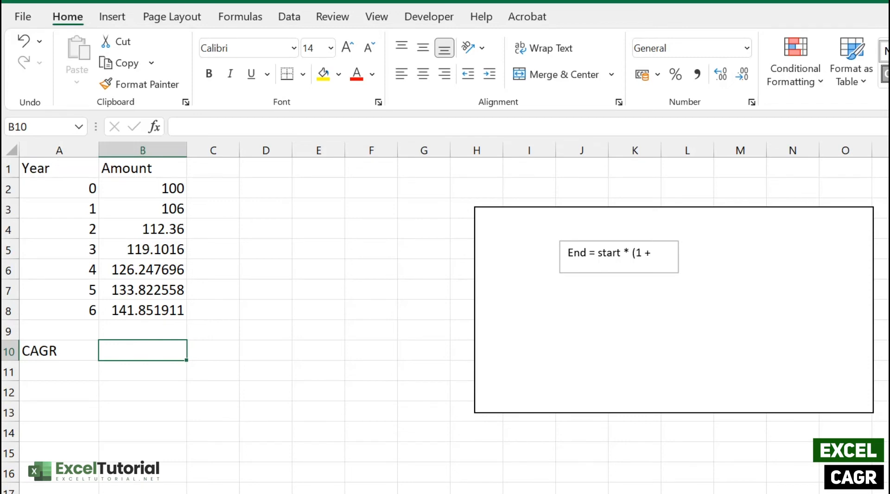
mouse_move(368, 48)
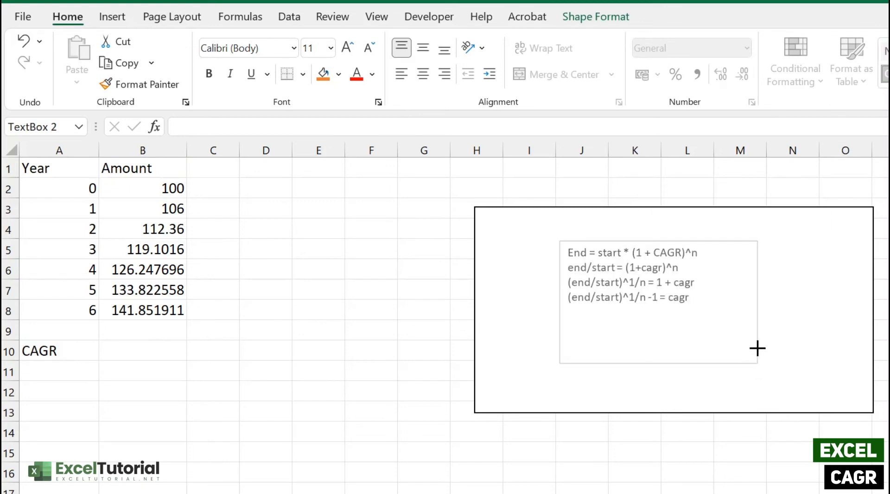
Widen the derivation text box so every line fits, then select B10.
click(141, 350)
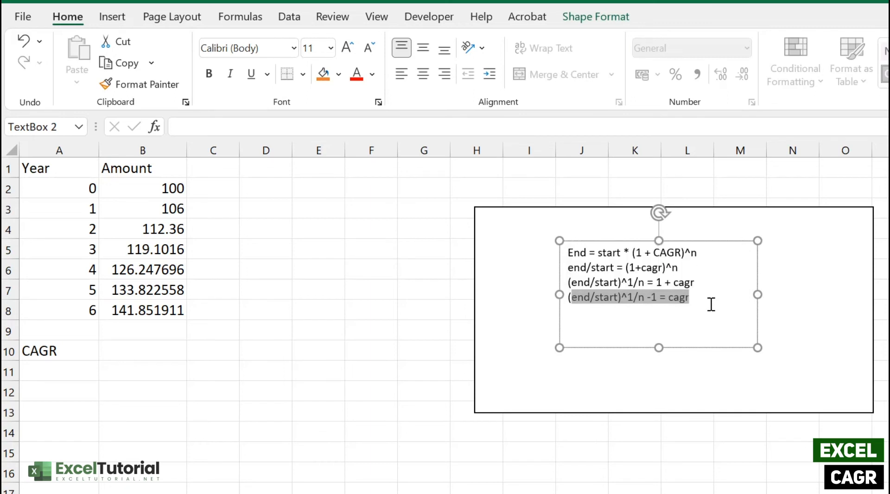
click(117, 351)
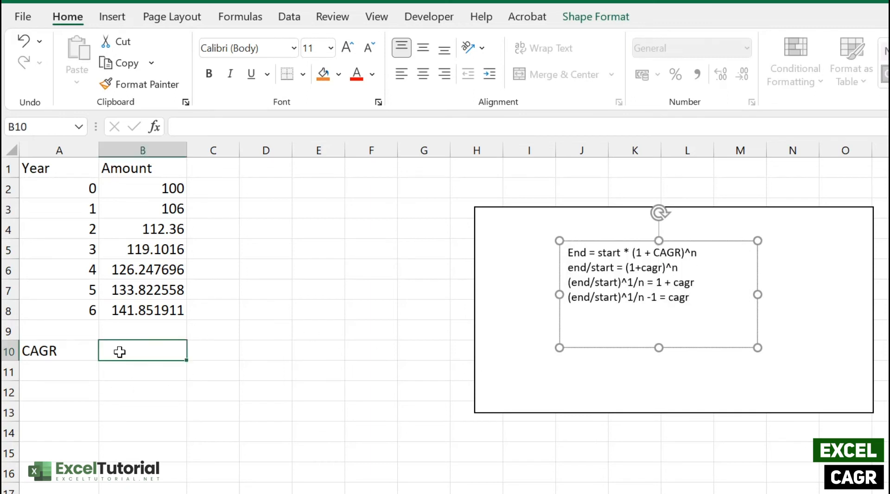
Enter =(B8/B2)^(1/A8) - 1 in B10, returning a CAGR of 0.06.
text(=)
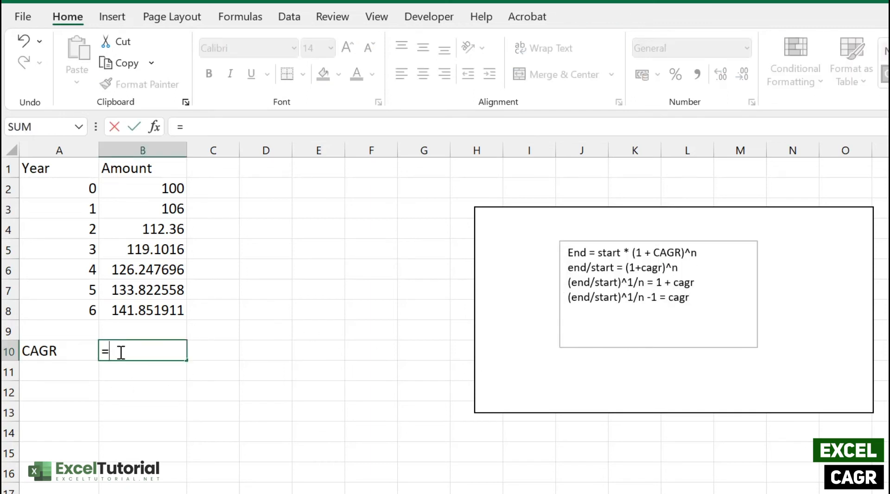
text(()
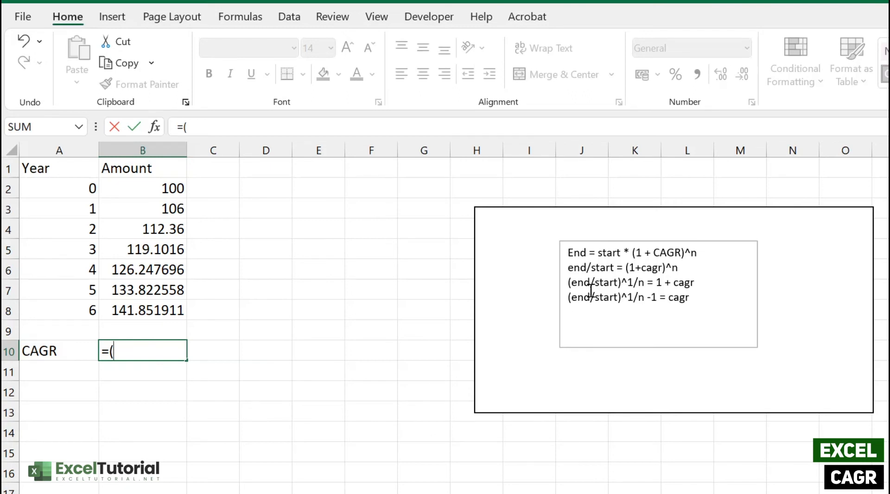
click(144, 310)
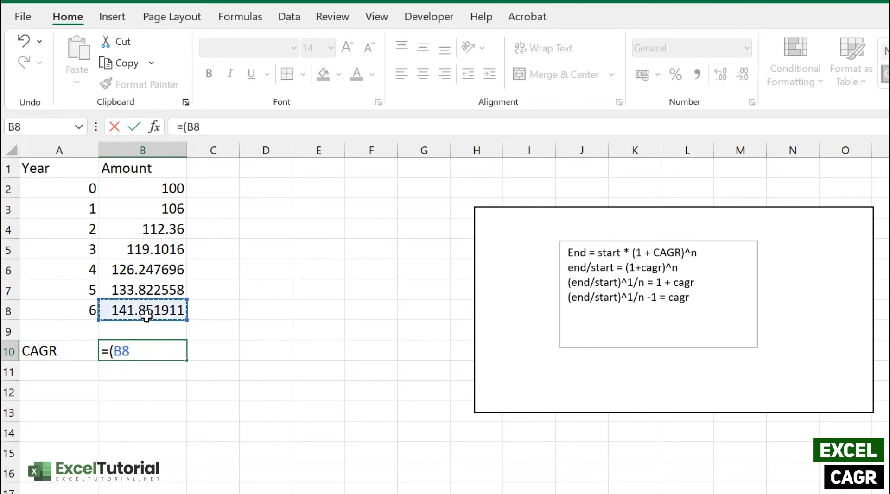
text(/)
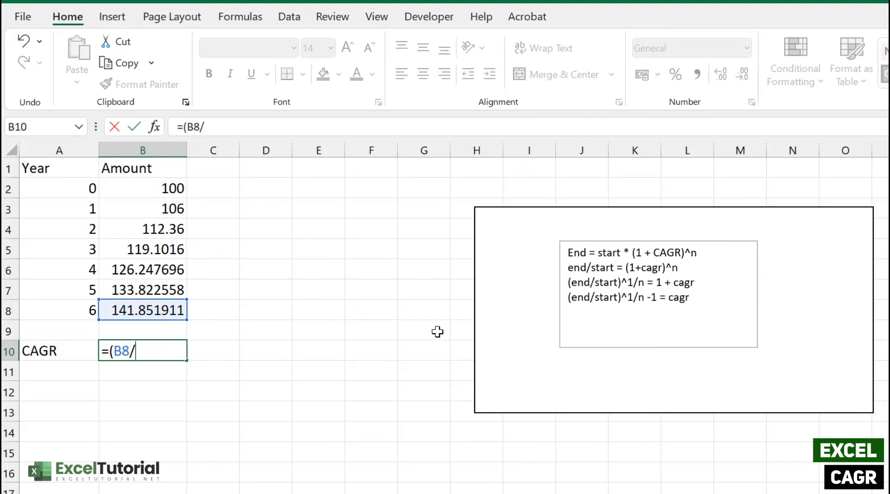
click(143, 188)
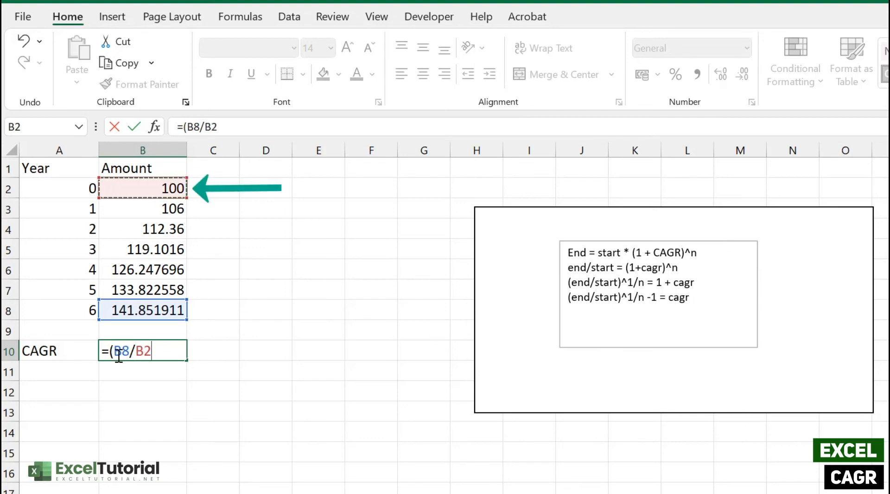
text())
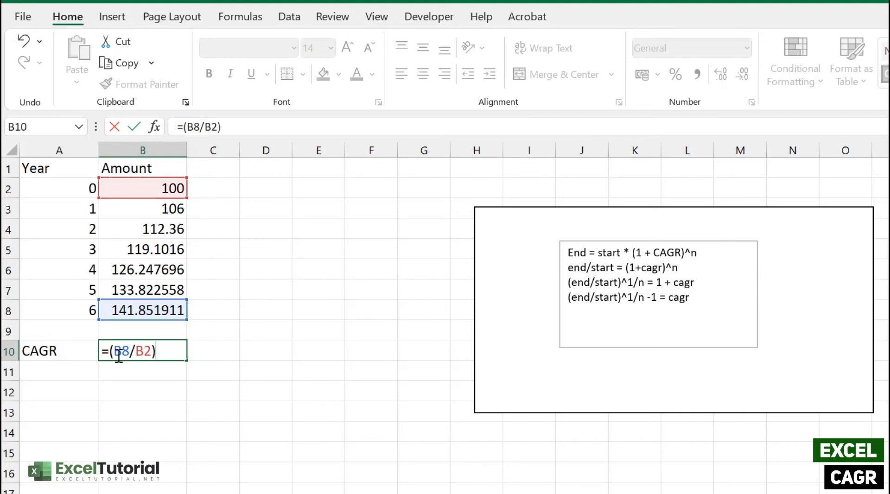
text(^1)
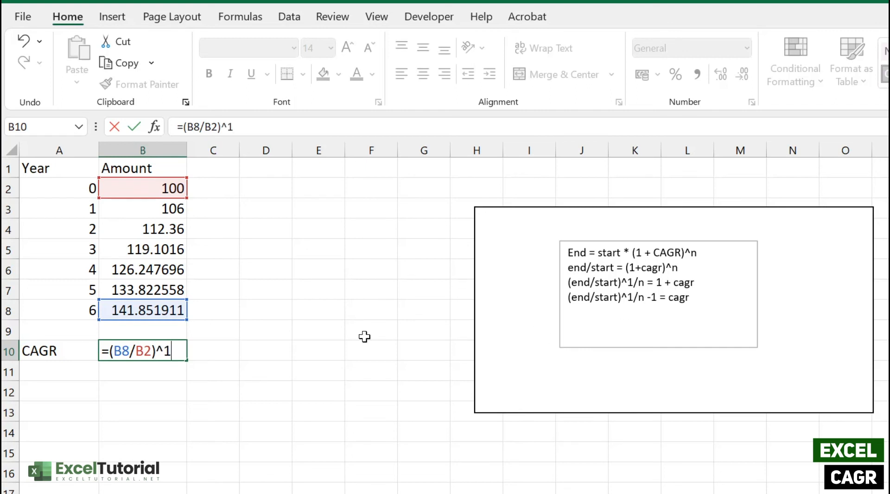
click(60, 310)
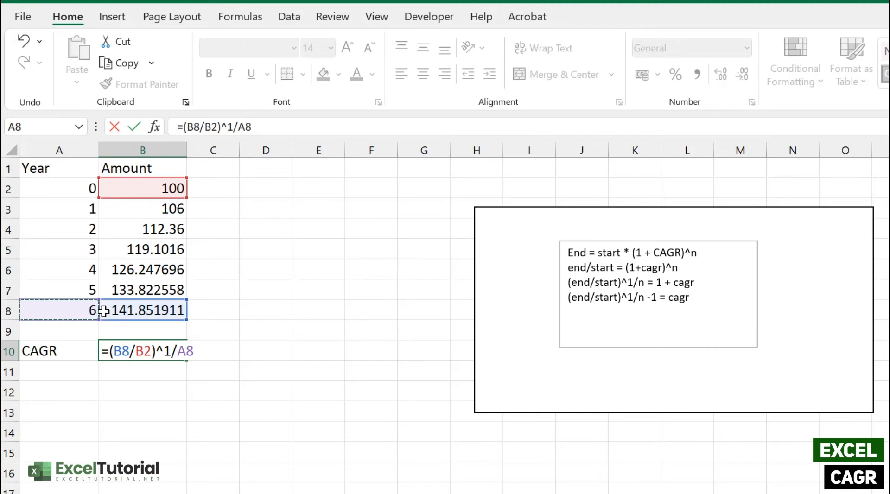
mouse_move(143, 339)
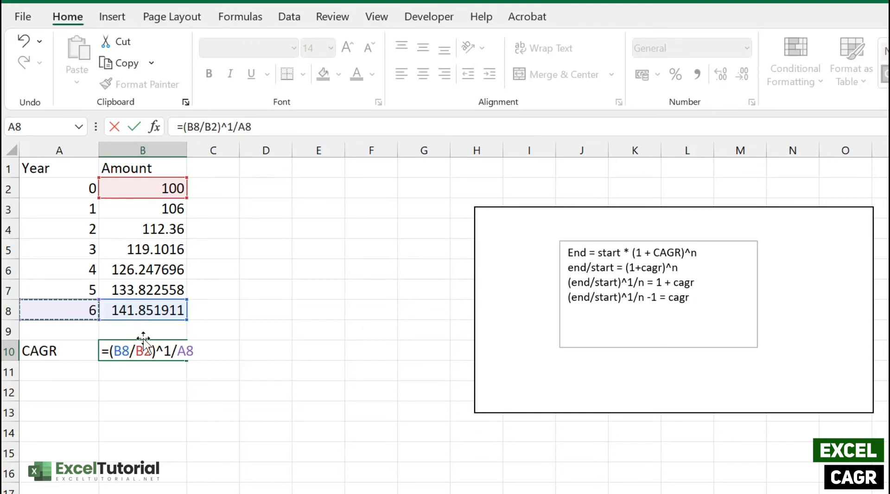
text(- 1)
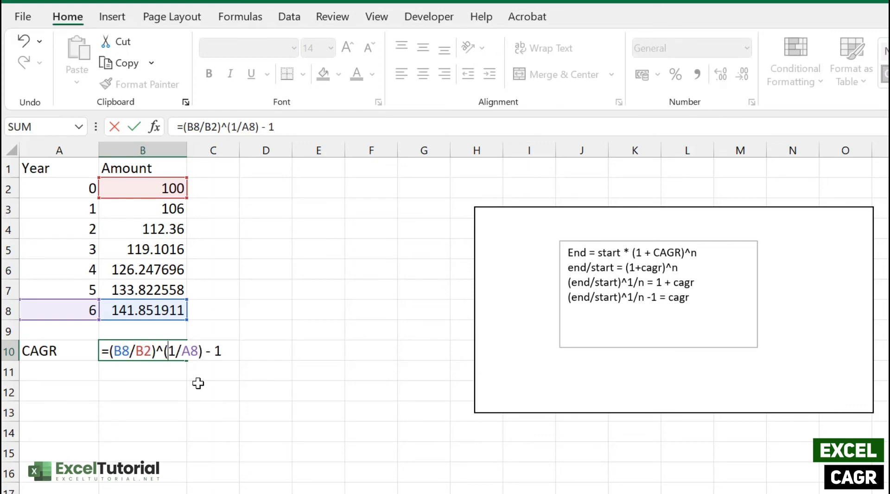
key(Enter)
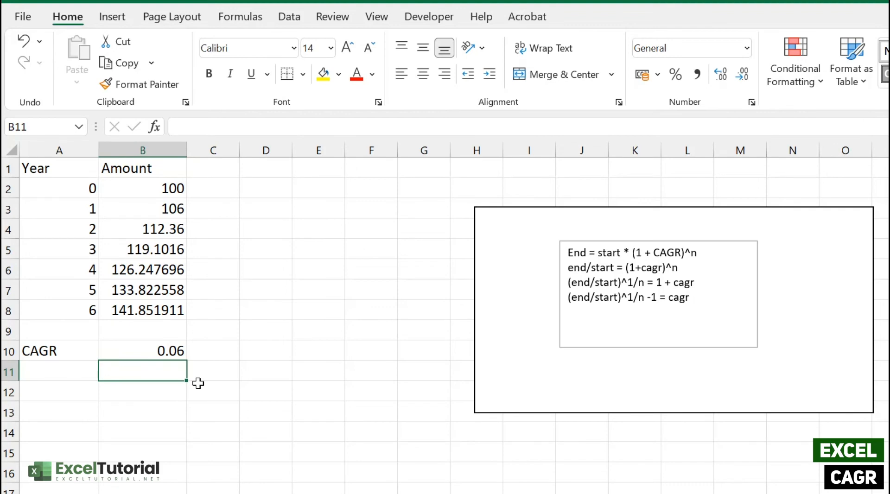
Format B10 as Percentage with 2 decimals so it reads 6.00%.
click(143, 350)
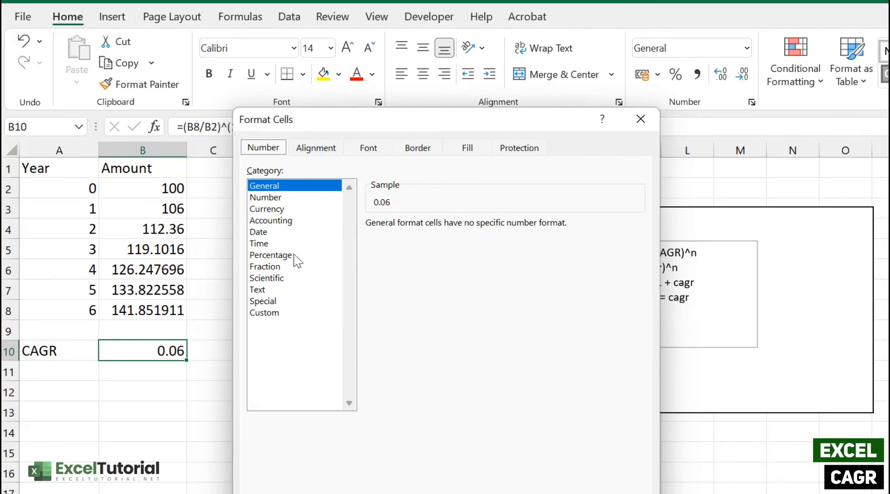
click(270, 255)
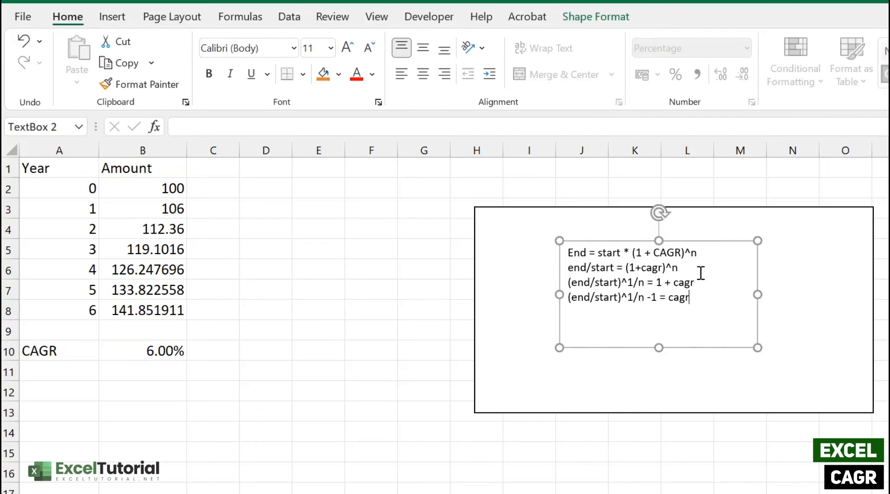
mouse_move(730, 315)
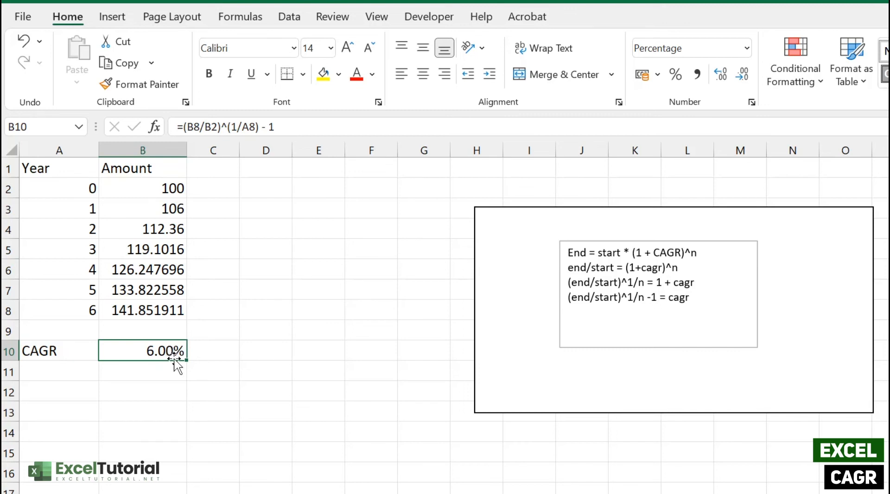
Delete the =(B8/B2)^(1/A8) - 1 formula from B10.
key(Delete)
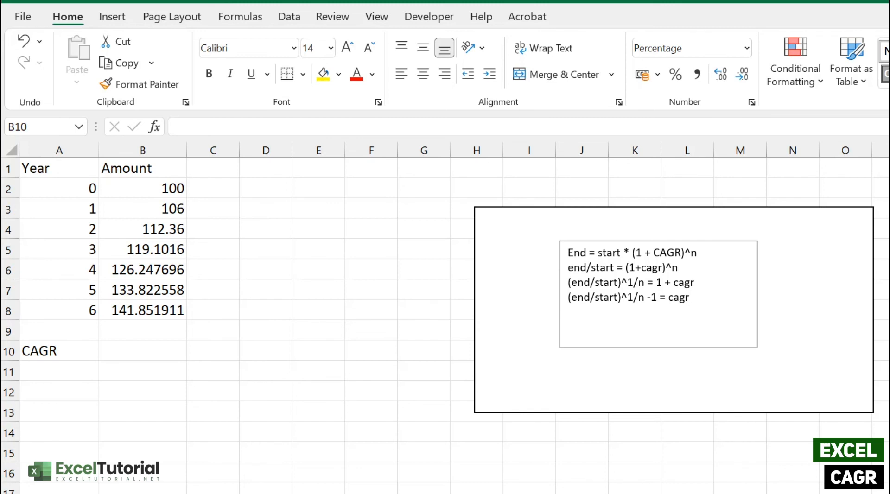
mouse_move(175, 357)
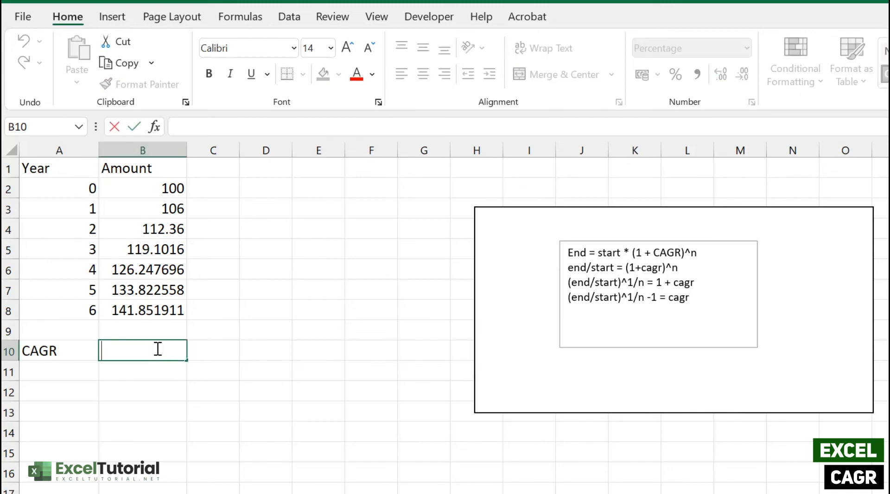
mouse_move(176, 350)
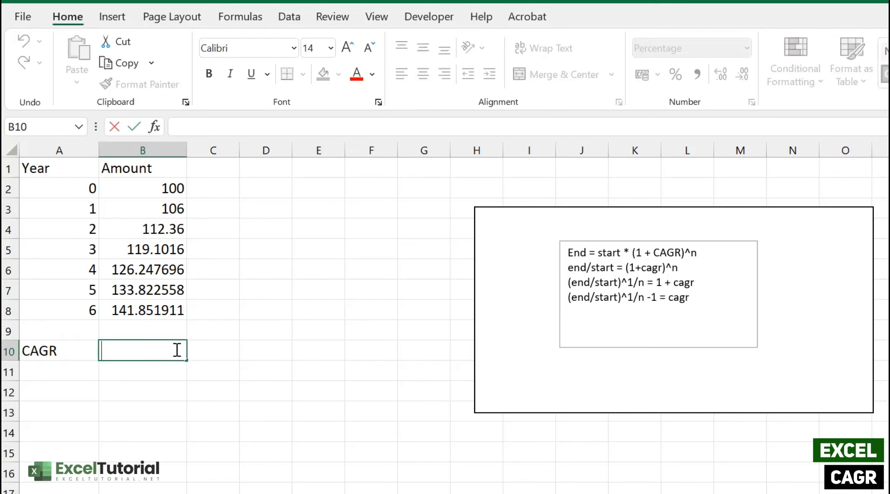
mouse_move(174, 357)
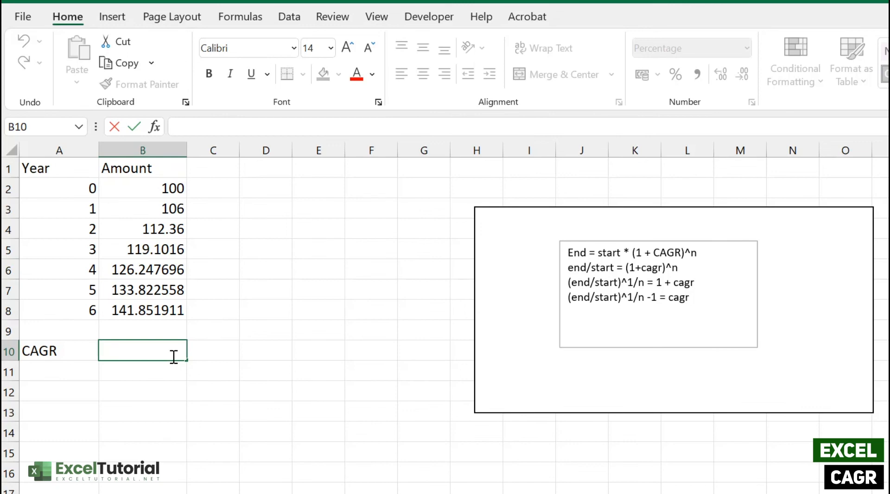
Enter =RRI(A8, B2, B8) in B10, giving 6.00%.
text(=RRI()
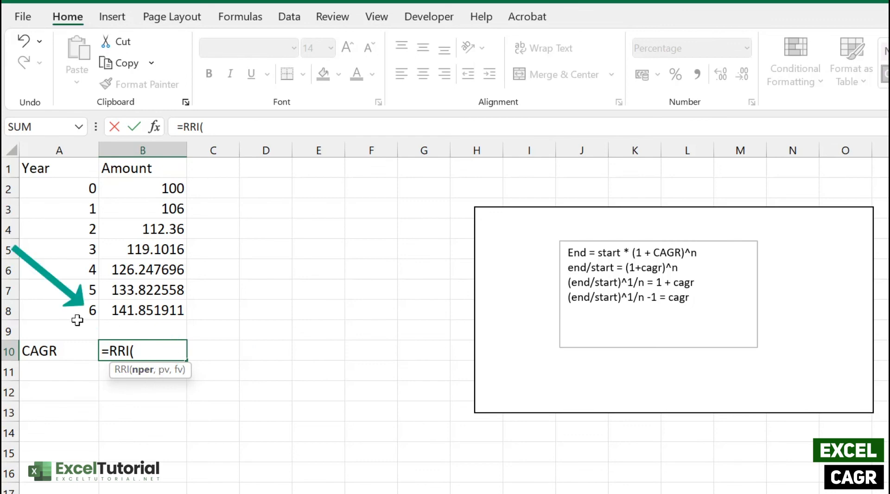
click(59, 310)
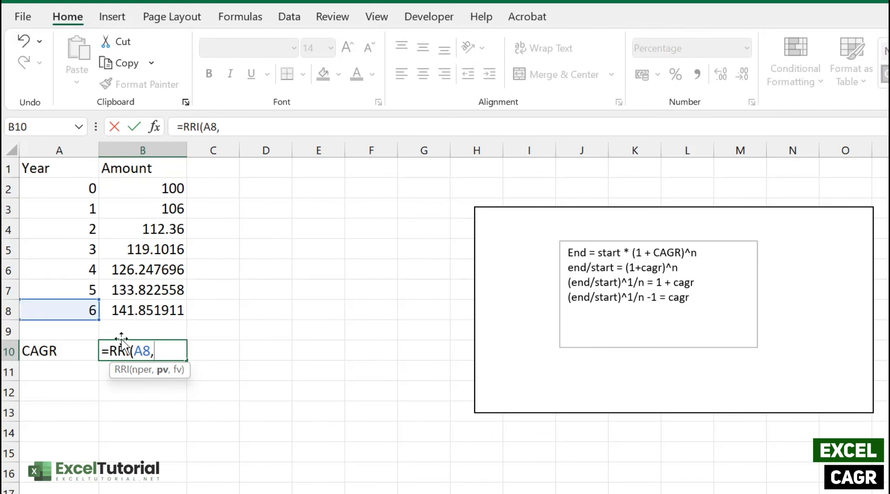
click(142, 188)
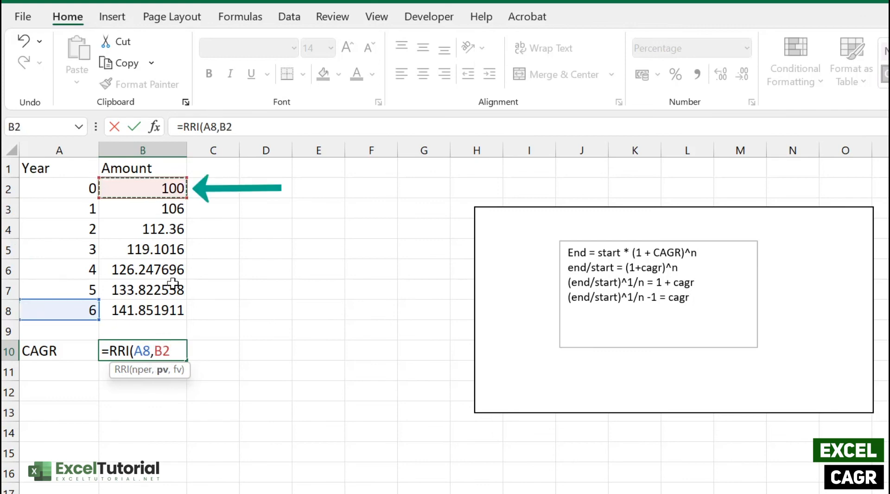
click(142, 310)
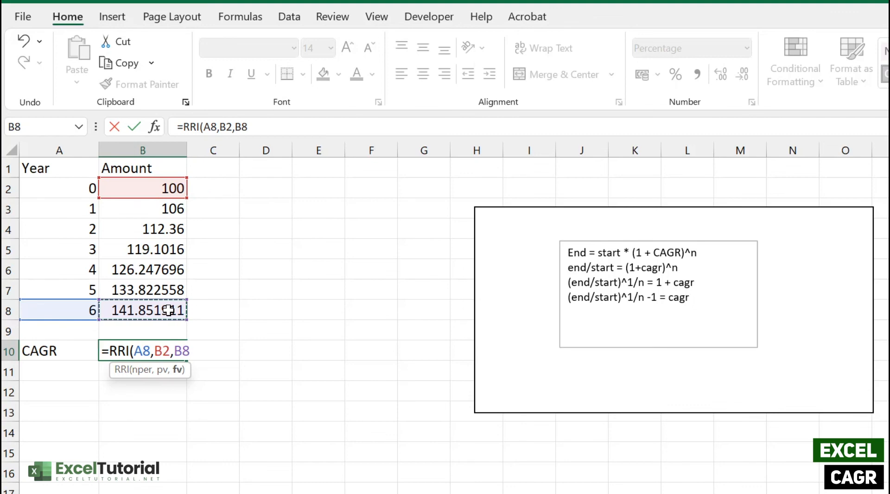
key(Enter)
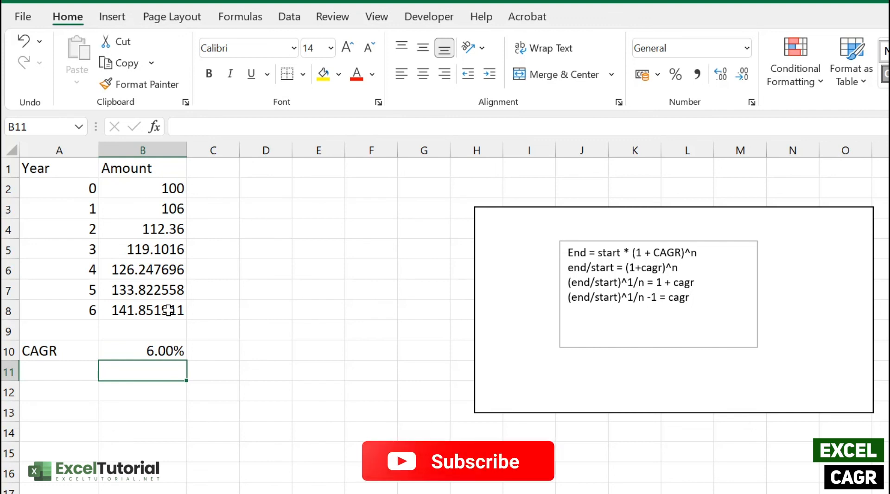
click(458, 462)
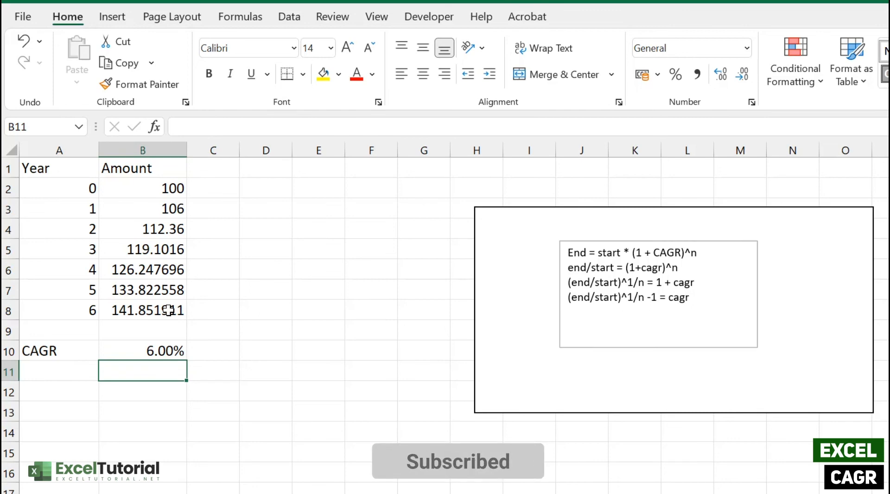